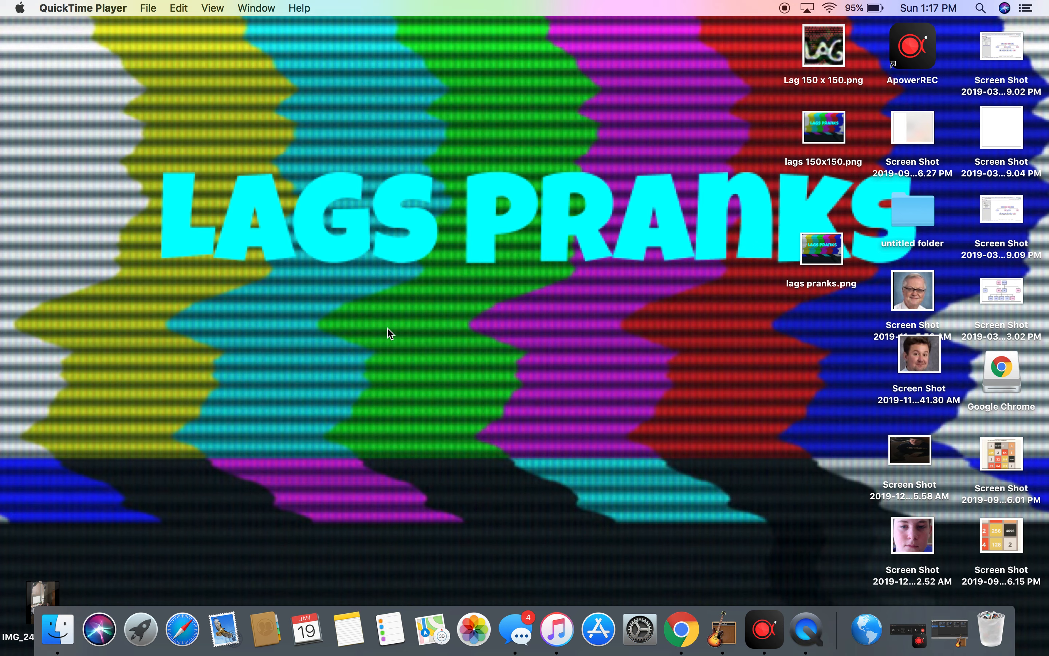
mouse_move(925, 61)
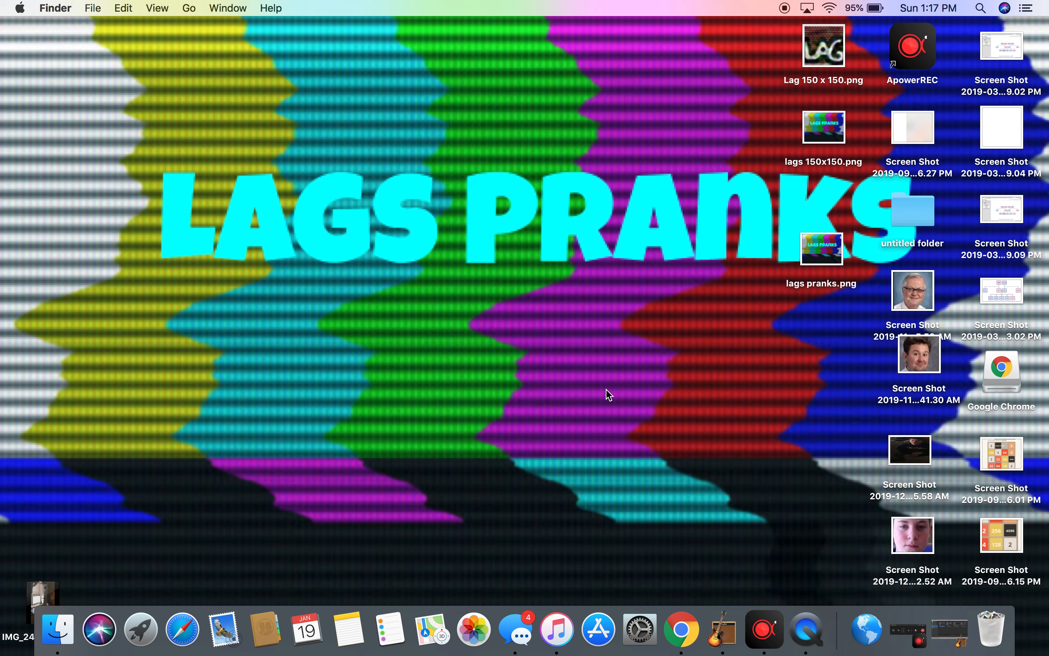
mouse_move(764, 629)
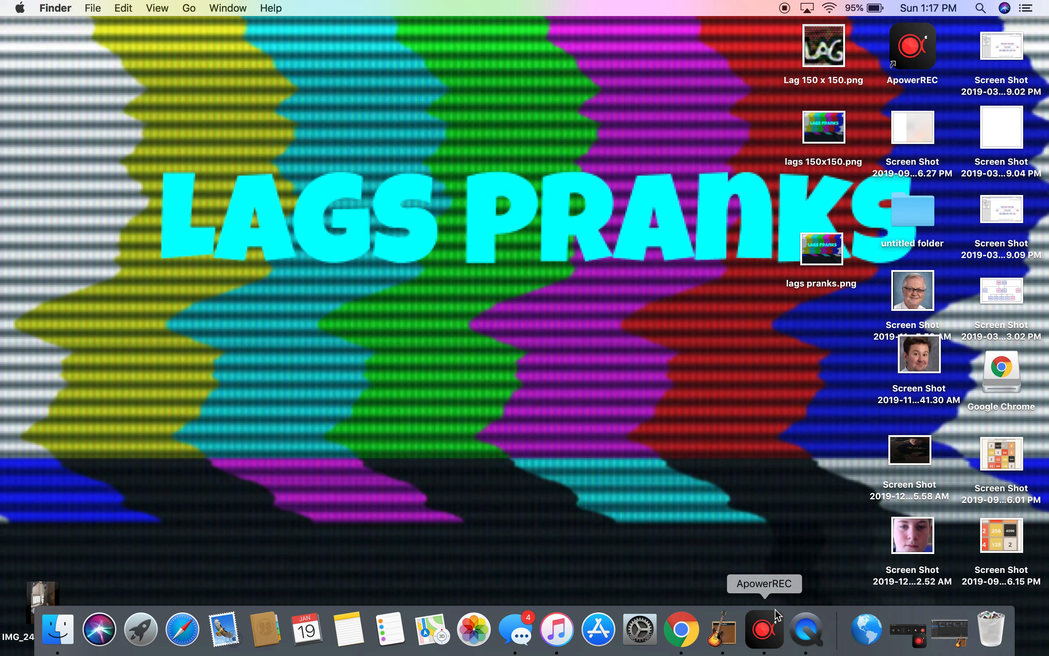
mouse_move(806, 627)
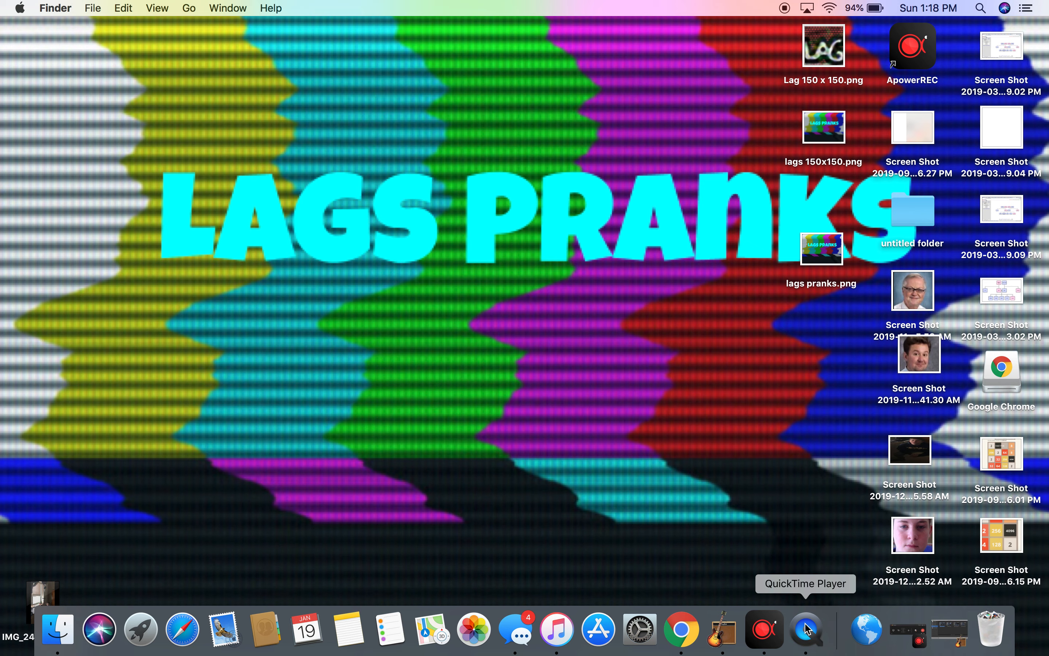
Bring up QuickTime Player's Dock menu to reach the stop-recording option.
right_click(807, 628)
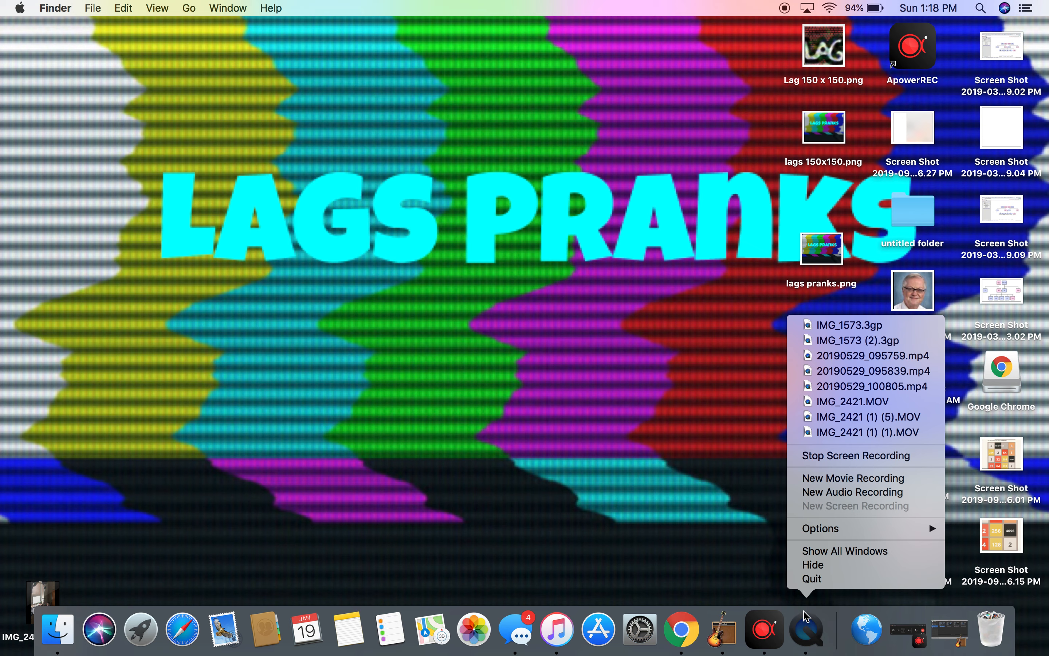
mouse_move(832, 513)
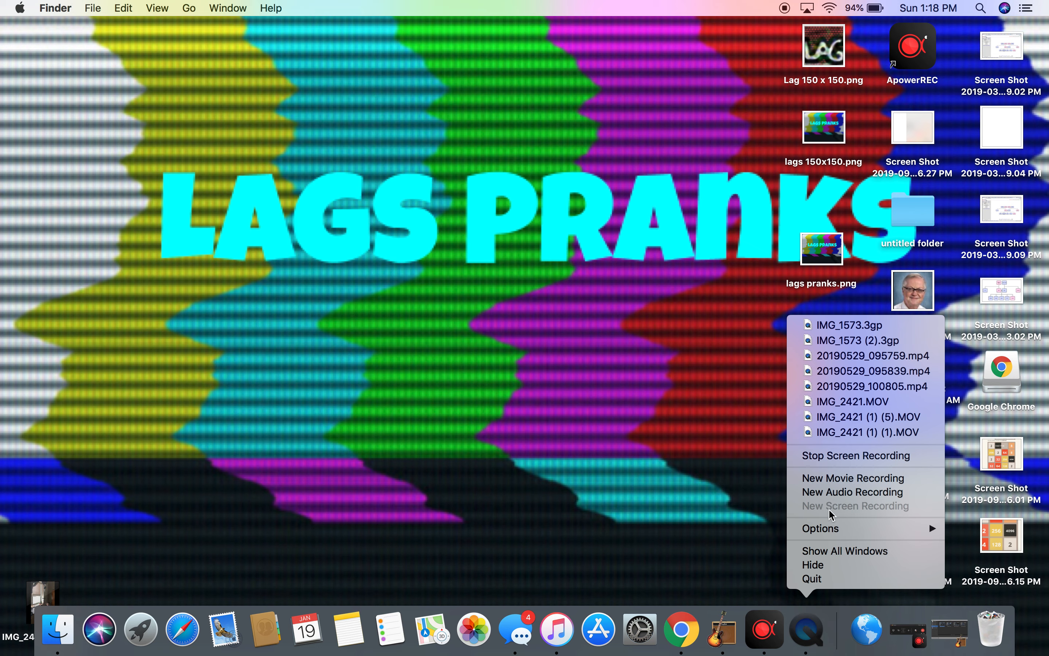
mouse_move(809, 512)
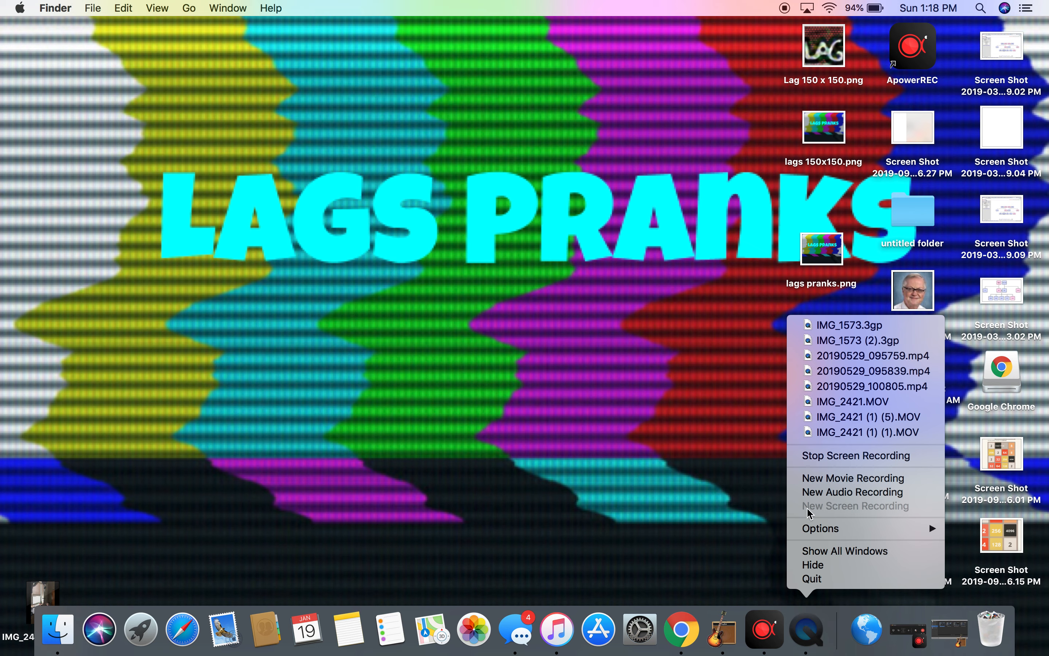
mouse_move(804, 513)
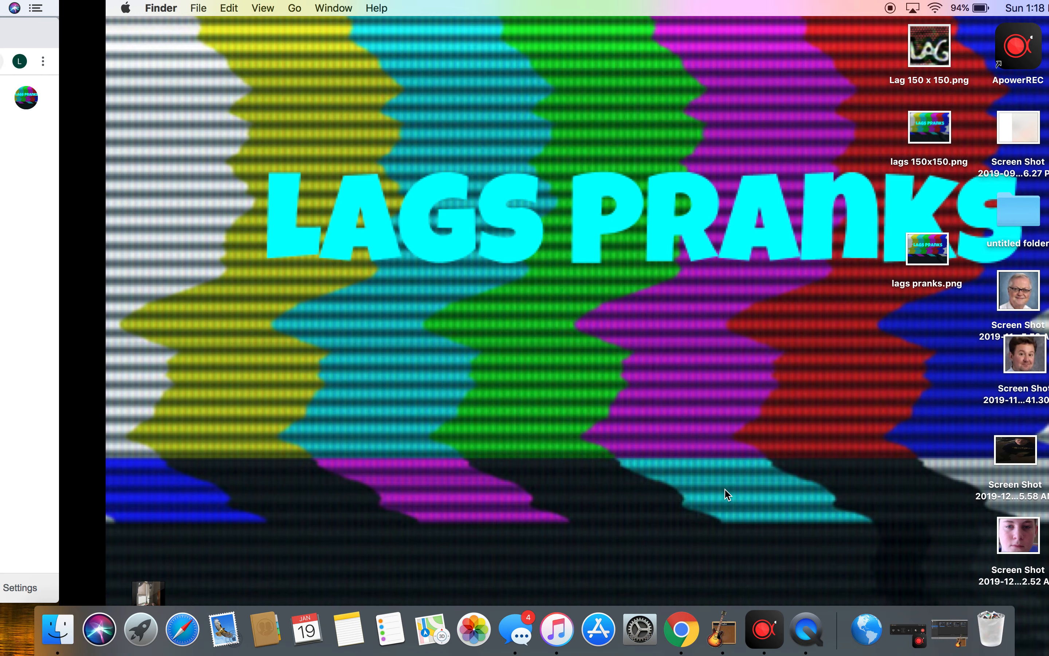
Switch from the desktop to Chrome showing the YouTube Studio channel dashboard.
left_click(682, 629)
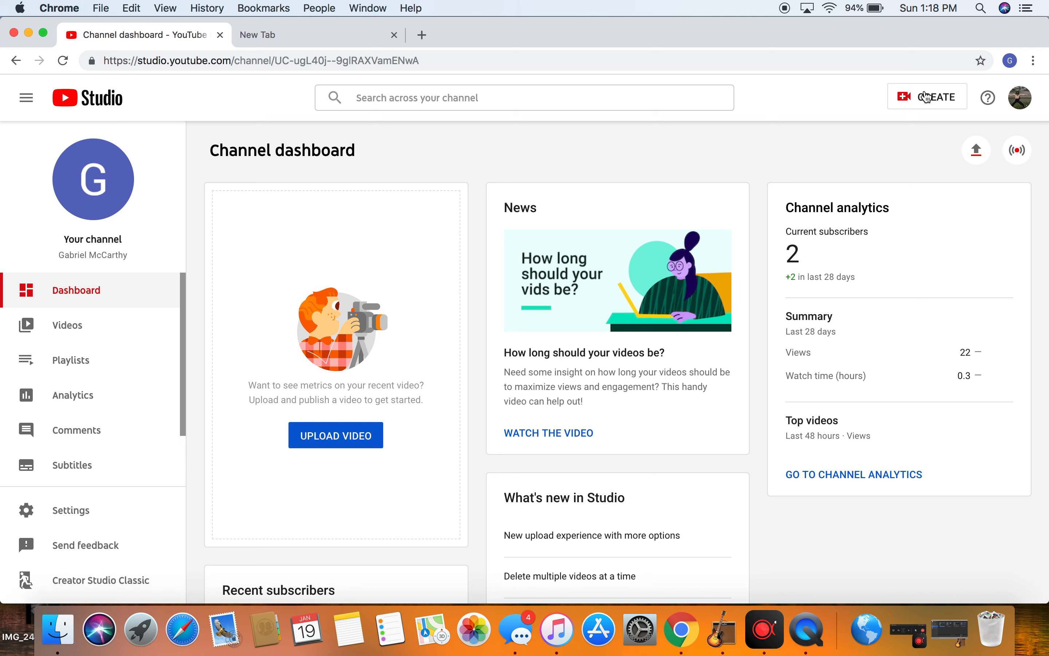
Start a new video upload from the CREATE menu, reaching the upload dialog.
left_click(929, 97)
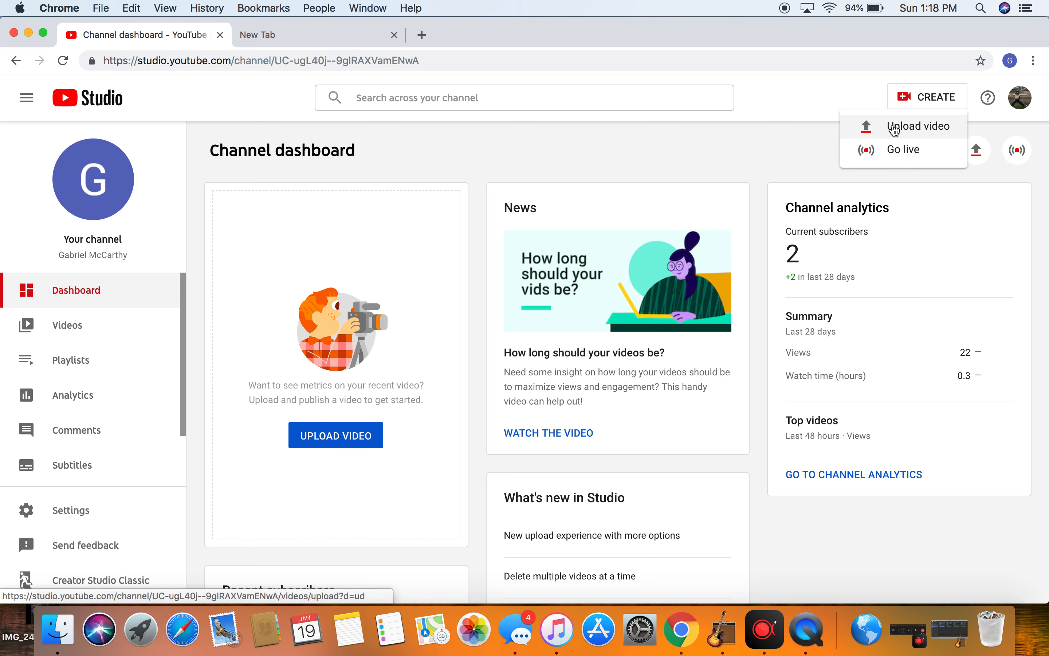
left_click(917, 126)
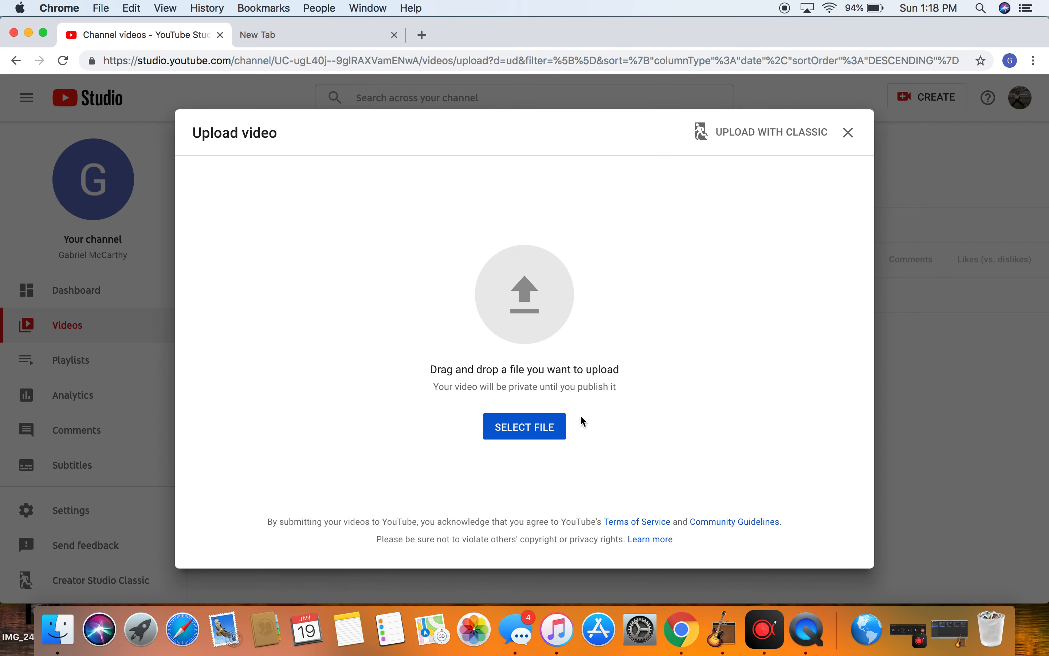
left_click(524, 426)
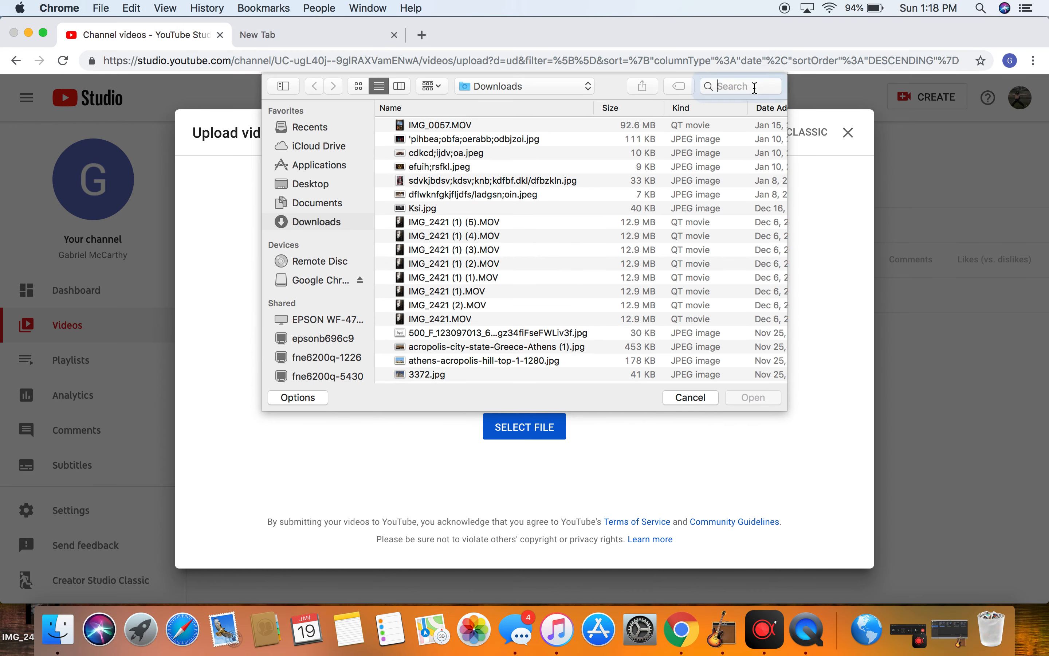
type("ke")
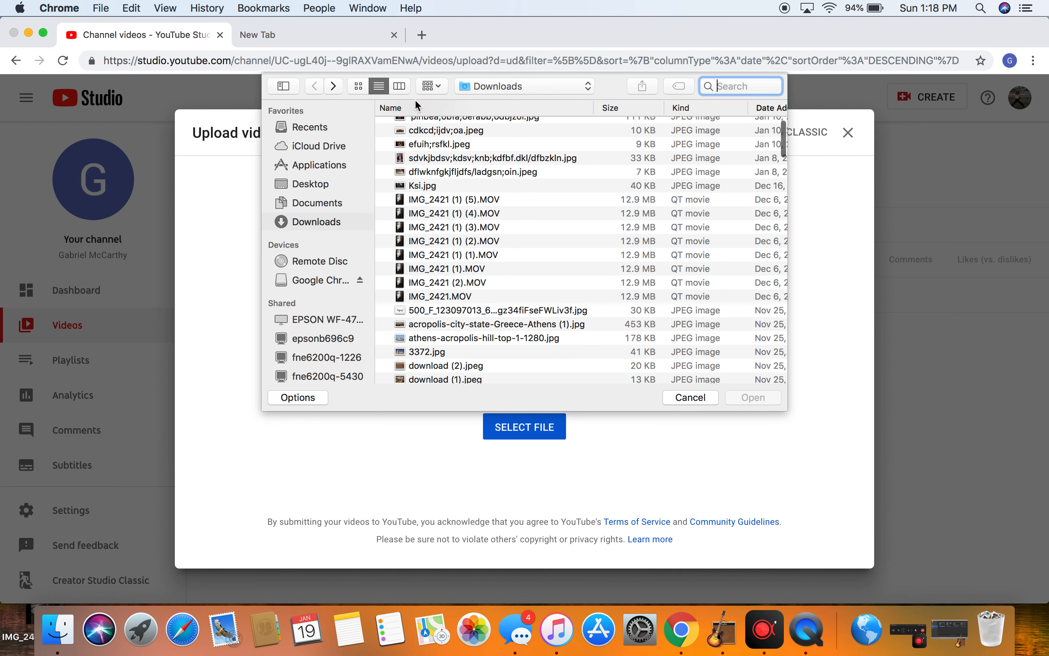
mouse_move(478, 402)
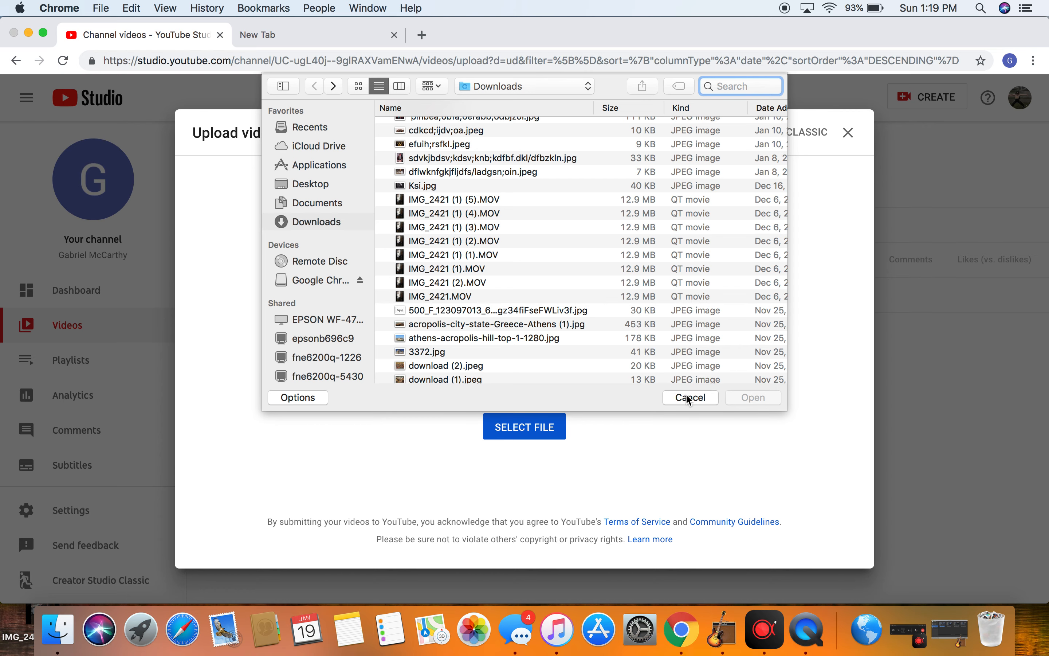
left_click(689, 398)
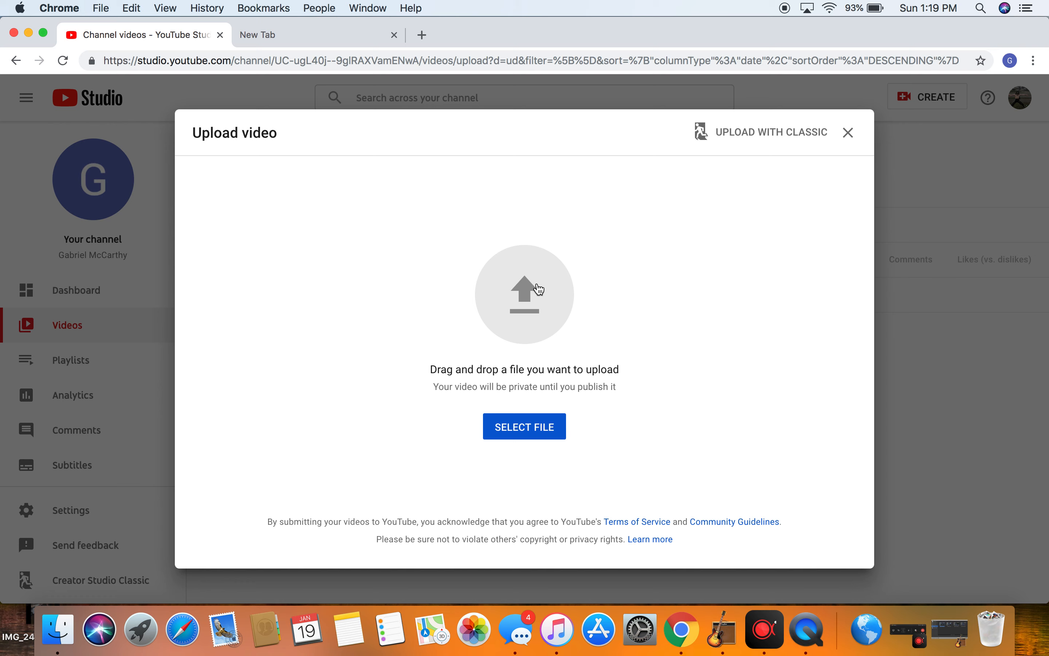
mouse_move(616, 353)
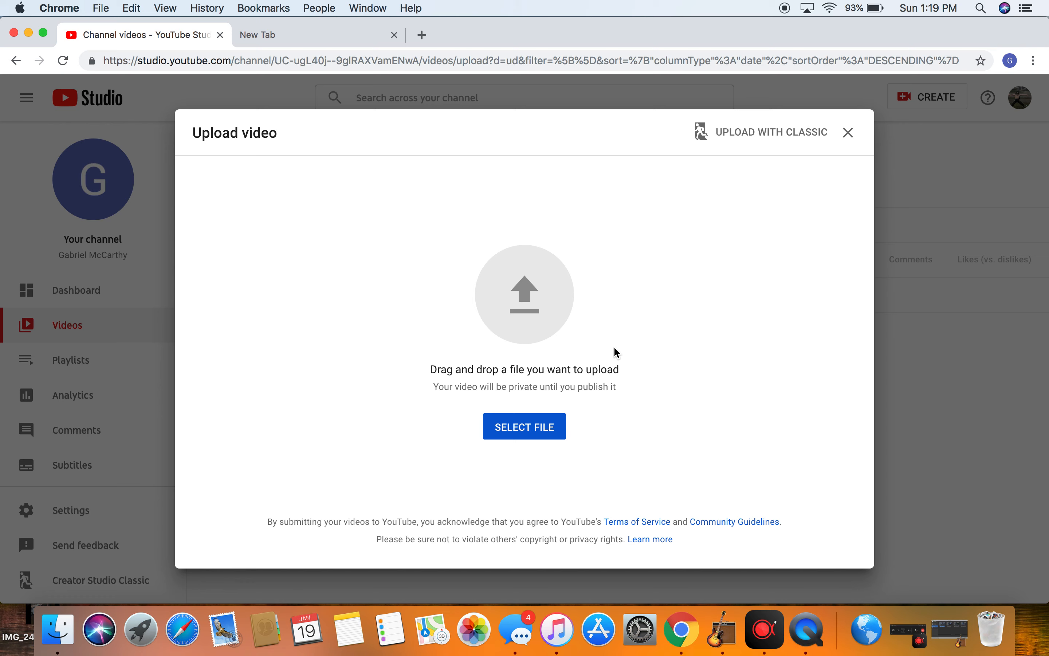